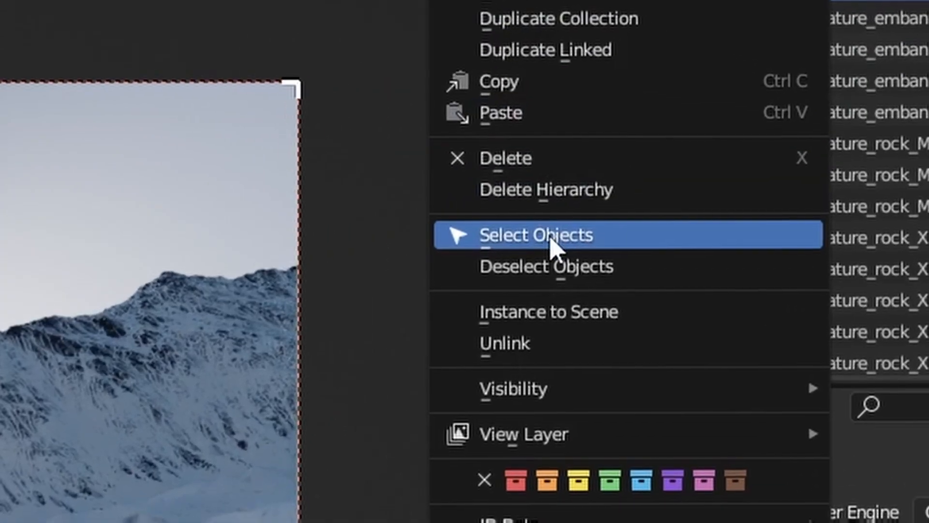
Step: Select every object in the landscape collection and insert a Location keyframe on them
click(535, 234)
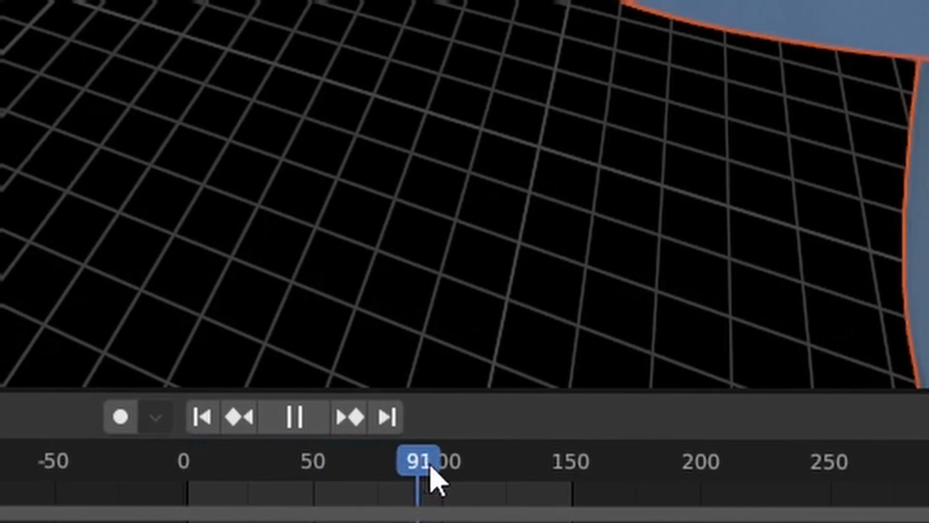
key(i)
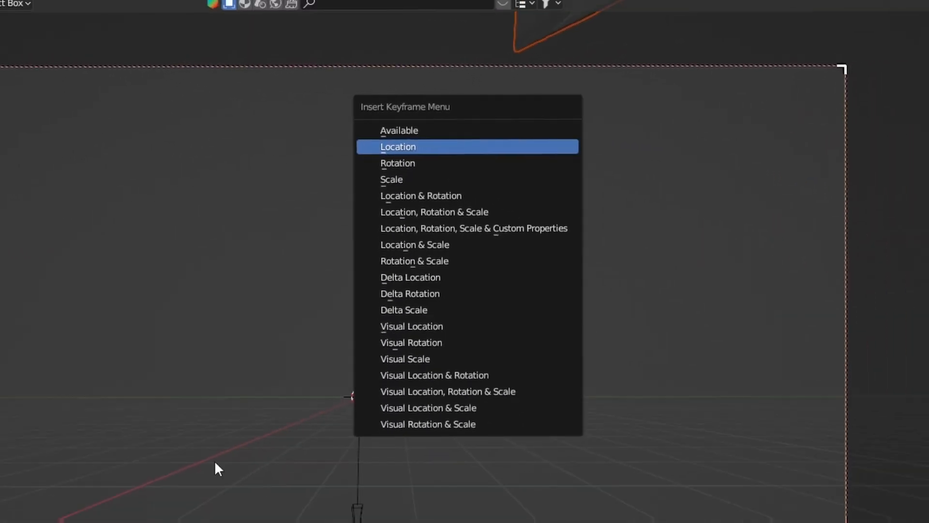
click(398, 146)
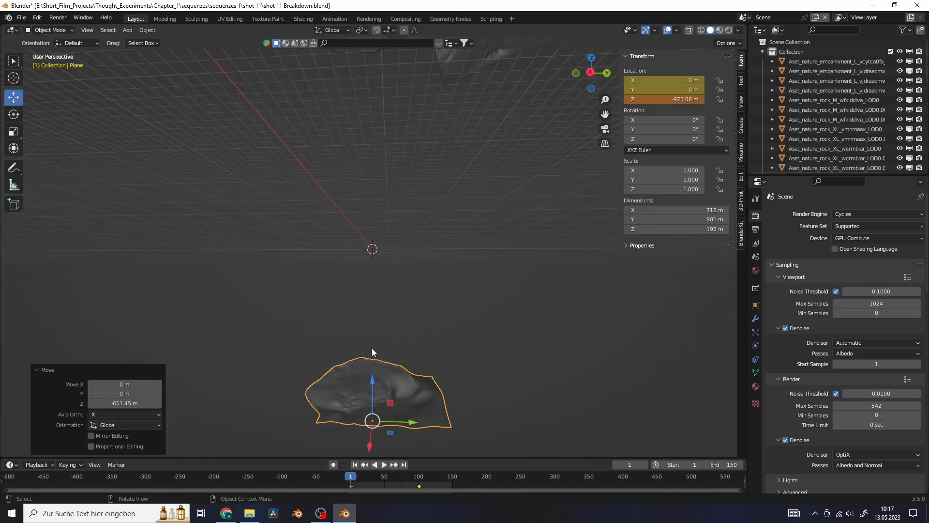
Step: Look through the scene camera and move to frame 42 to key the rock's fly-in
key(KP_0)
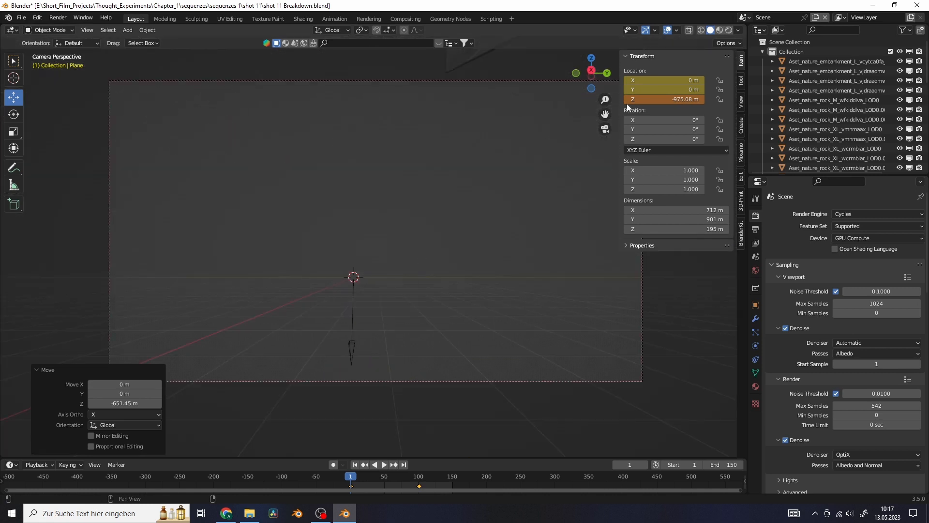
click(384, 464)
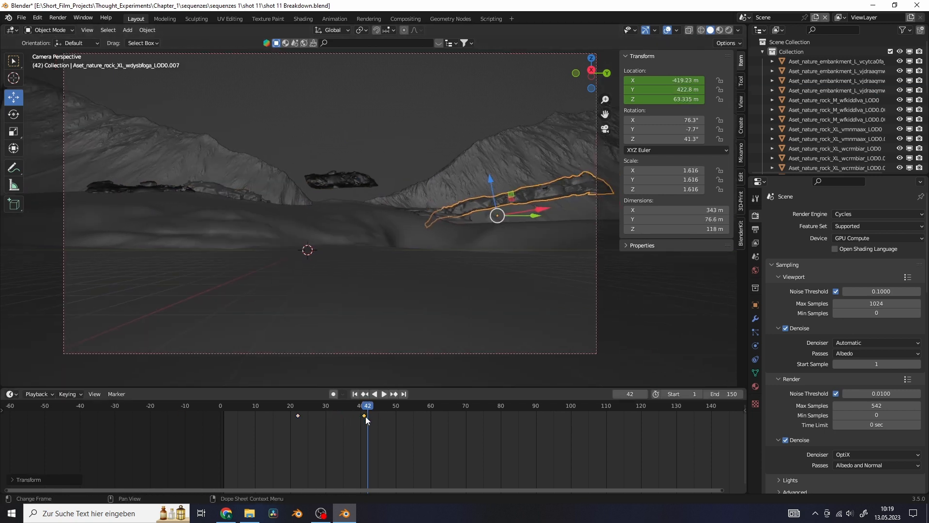
click(383, 394)
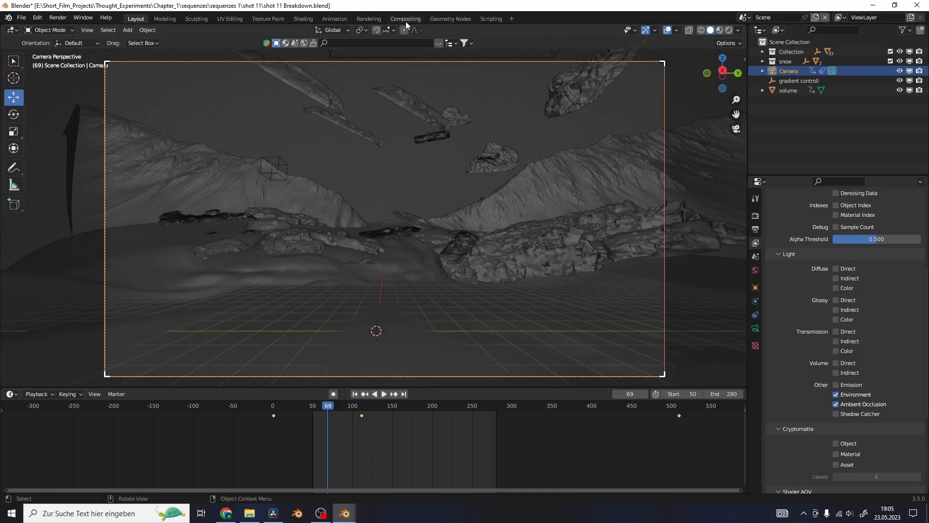
Step: Preview the AO pass in the Compositing workspace, then bring the renderV2 folder into Resolve
click(406, 18)
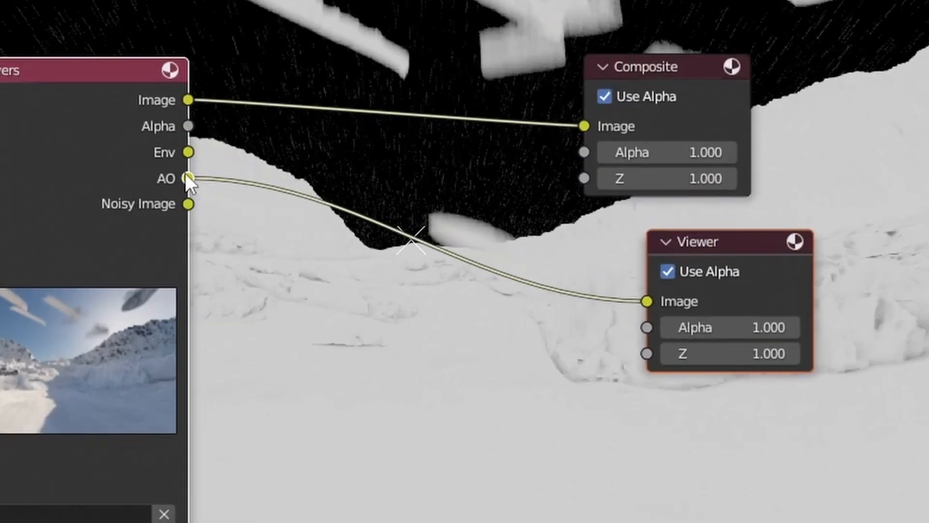
click(250, 513)
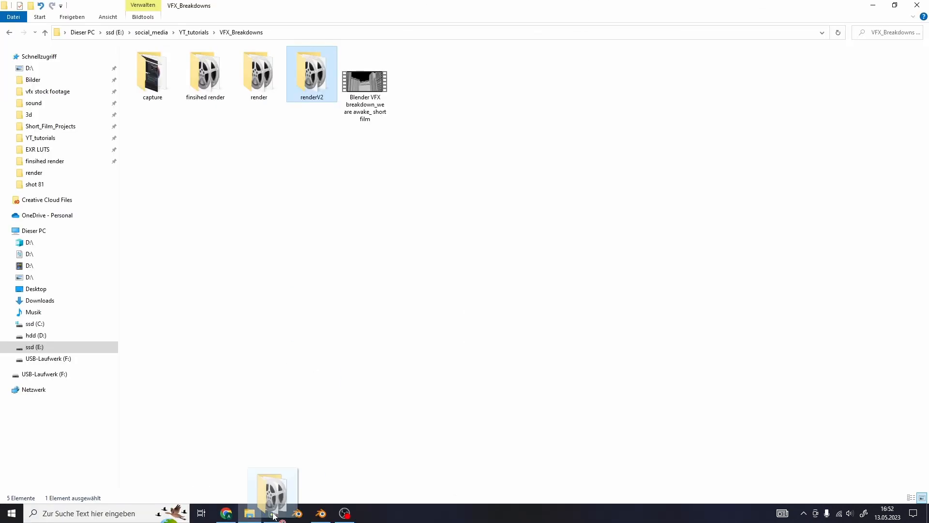
click(273, 513)
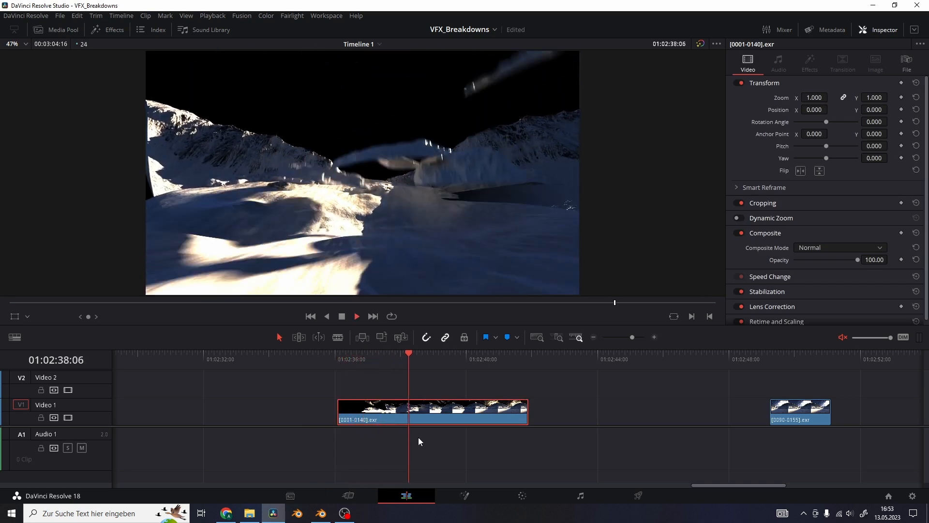
Step: Check the first clip's grade, then slide clip [0090-0155].exr up against it on the timeline
click(520, 495)
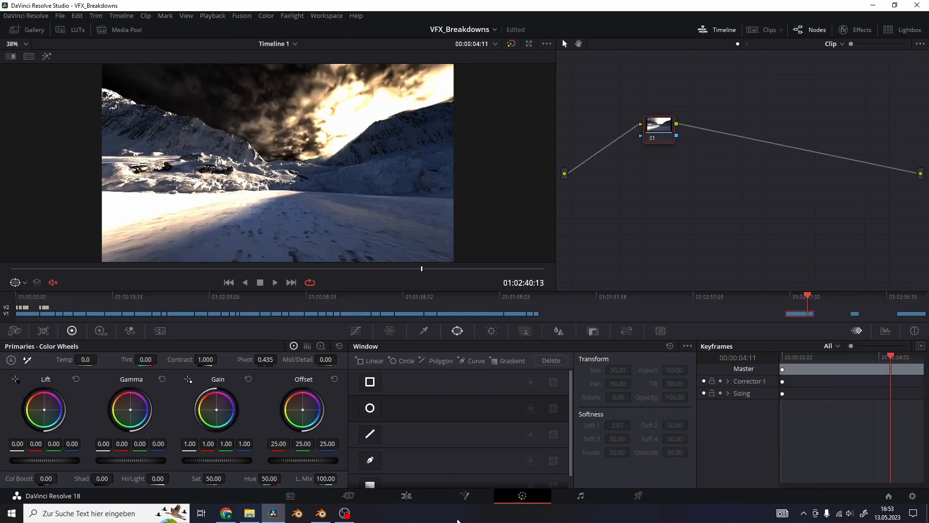
click(77, 30)
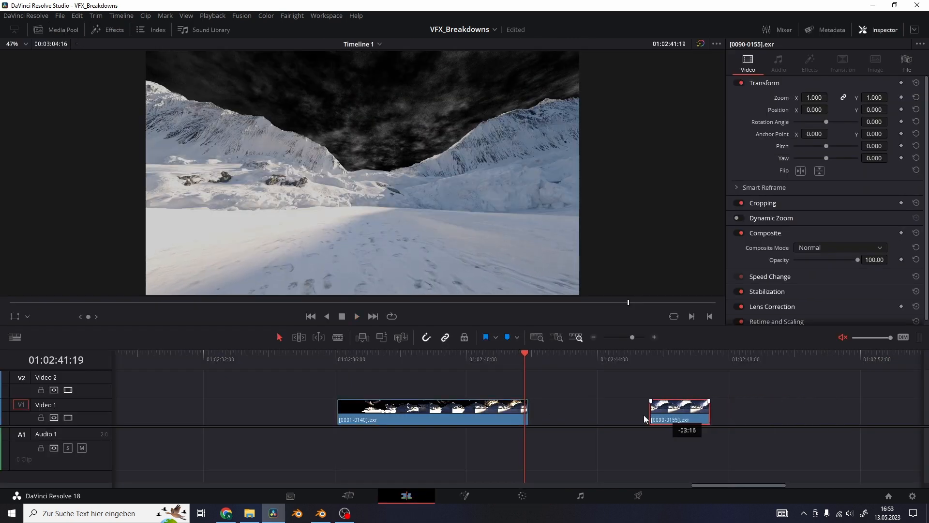
drag(678, 410, 560, 410)
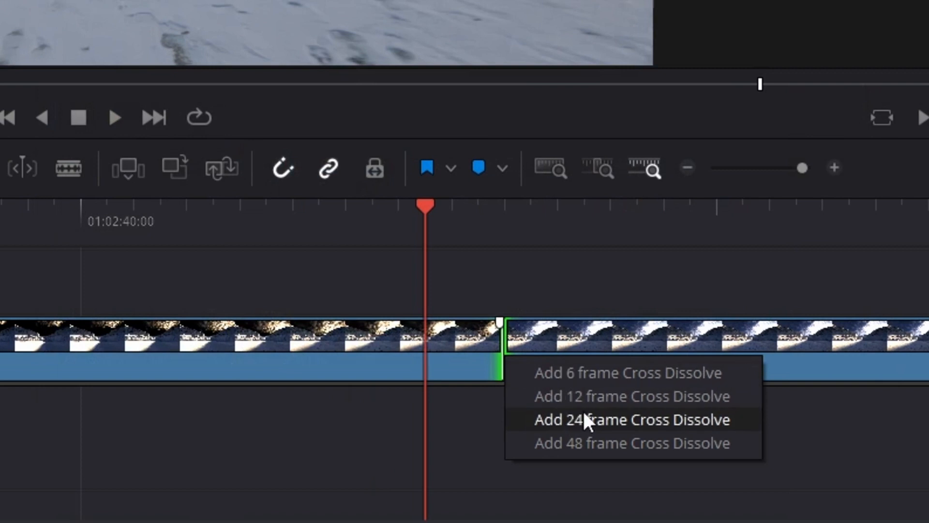
Step: Add the 24-frame cross dissolve, blade the second clip twice and view its grading nodes
click(631, 419)
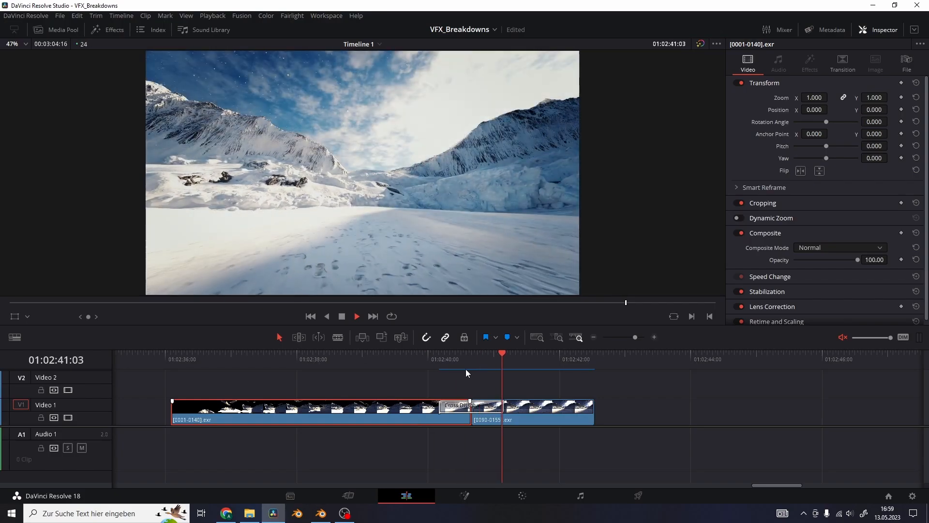
key(ctrl+b)
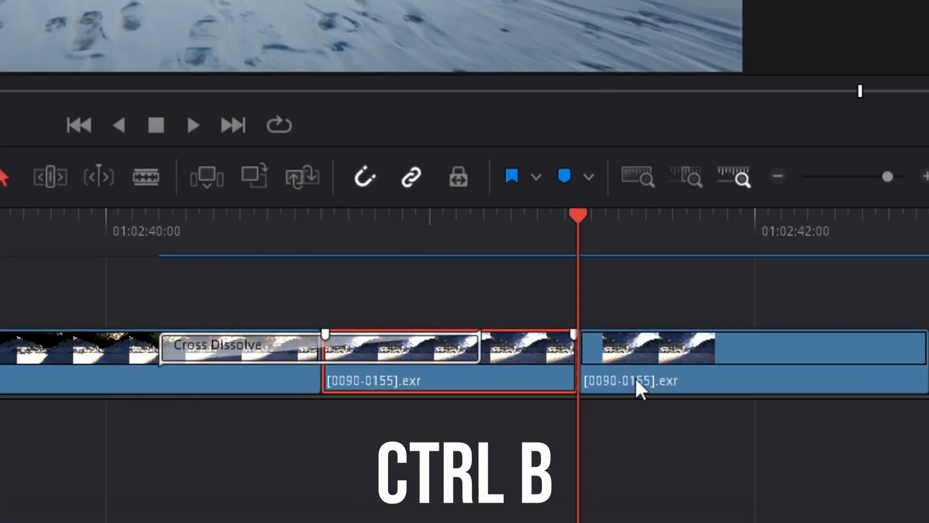
key(ctrl+b)
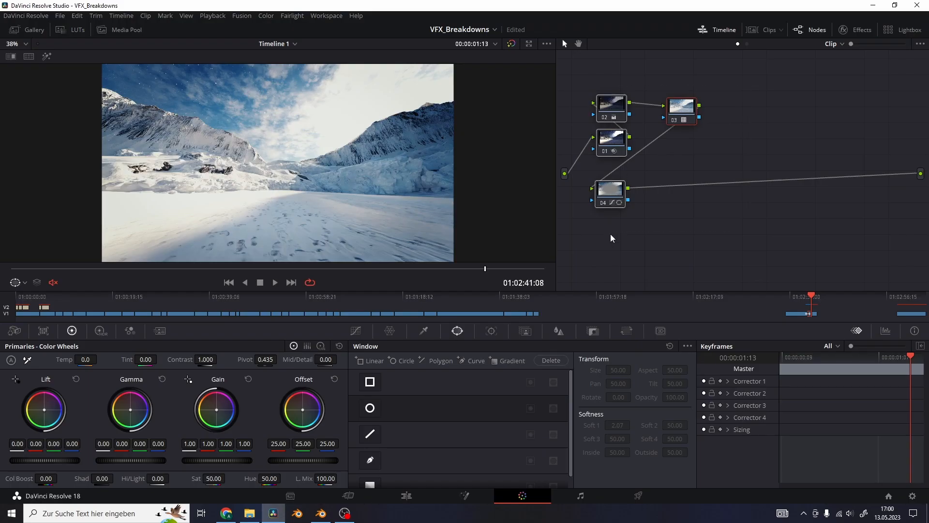
click(76, 30)
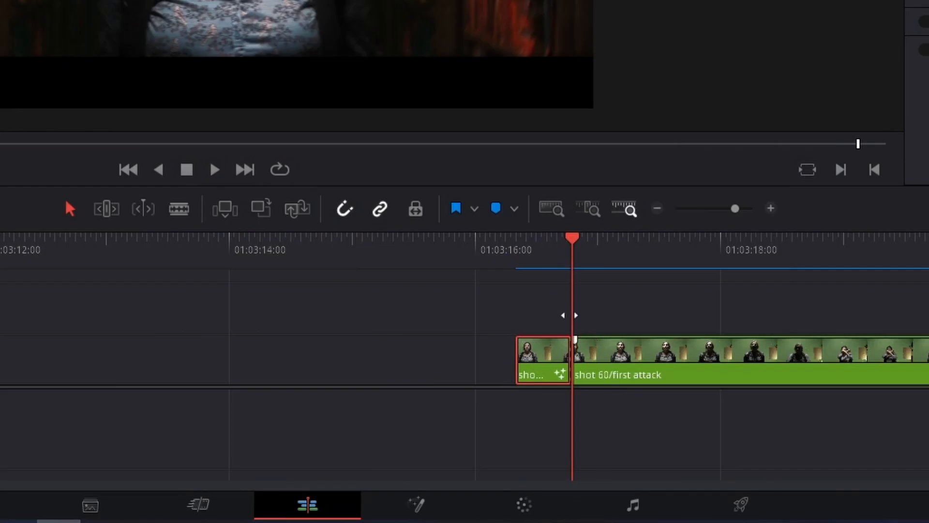
Step: Select the short first piece of shot 60 and adjust its node composite to show the keyed subject on black
click(416, 504)
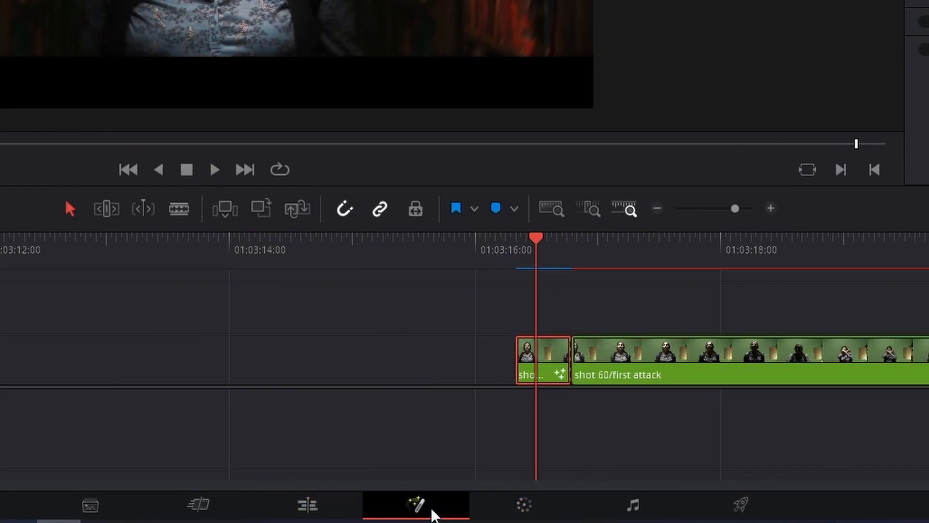
click(416, 504)
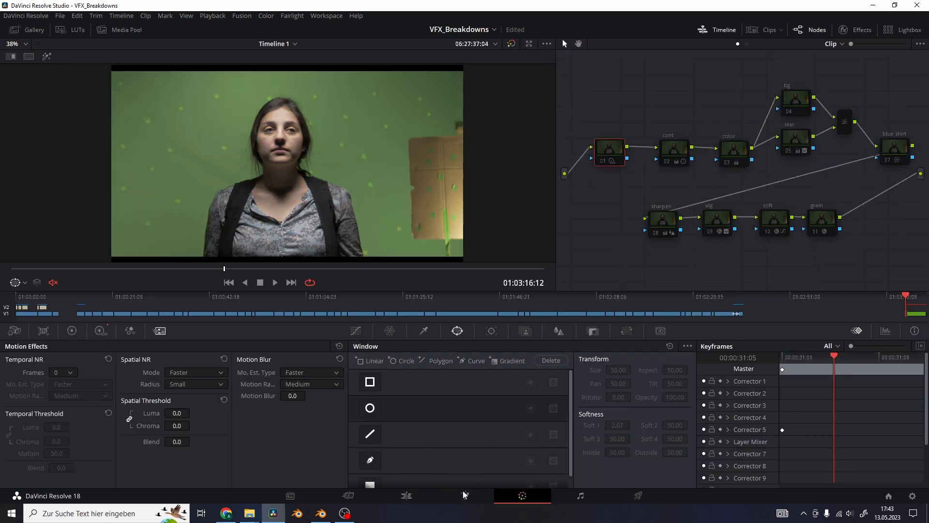
click(406, 495)
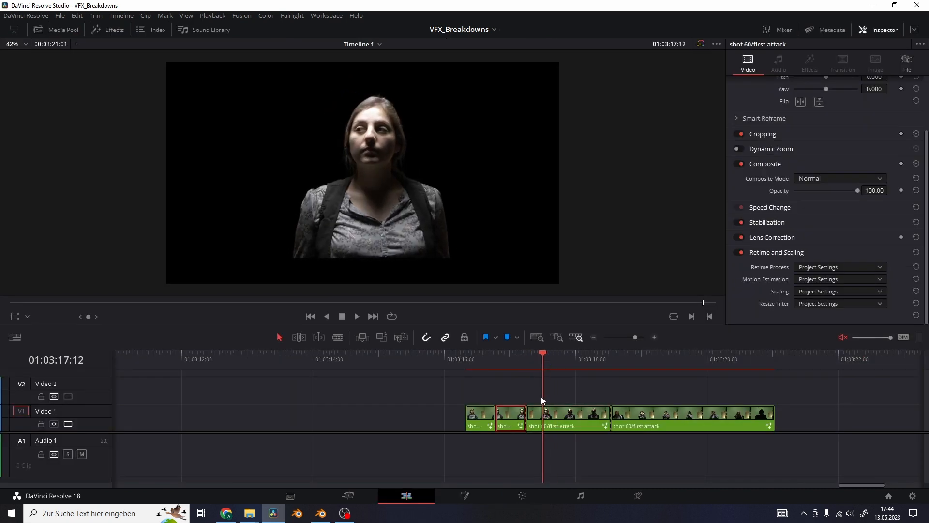
Step: Wire the next piece's Fusion composite to show a later compositing stage
click(465, 496)
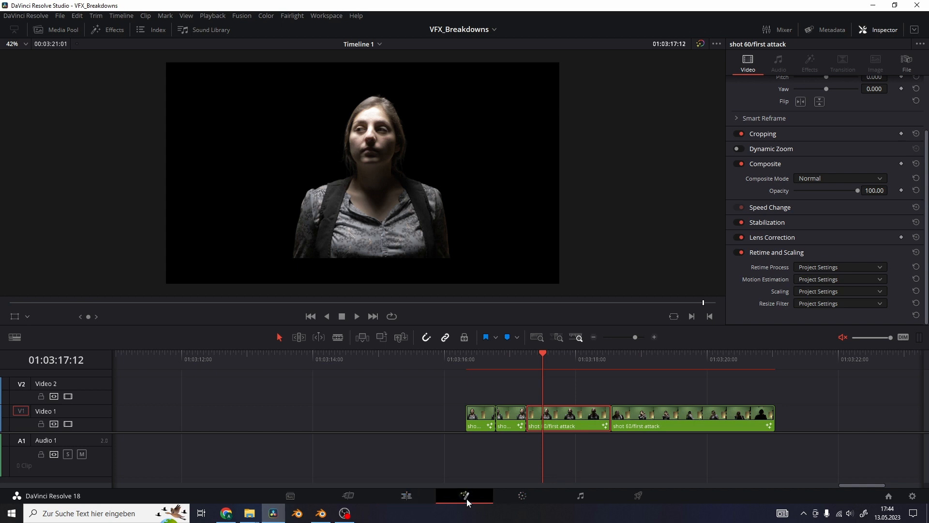
click(464, 495)
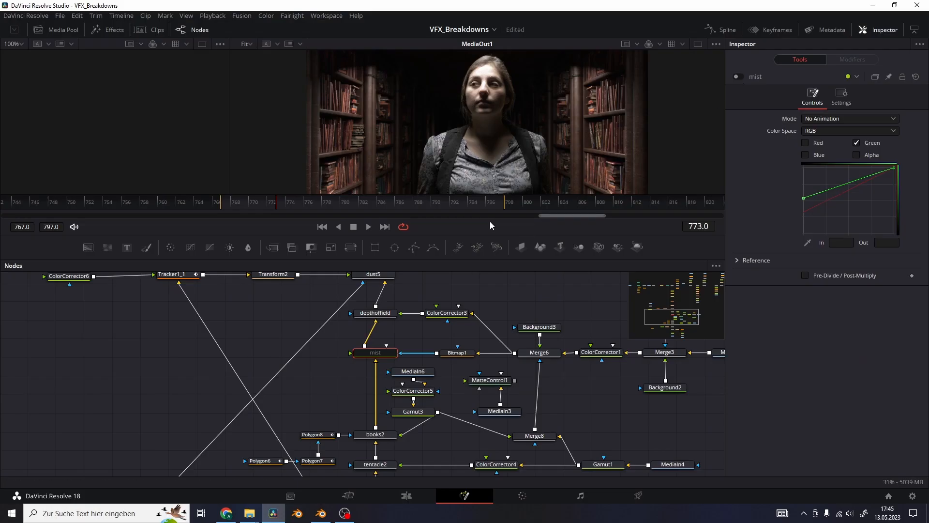
click(405, 495)
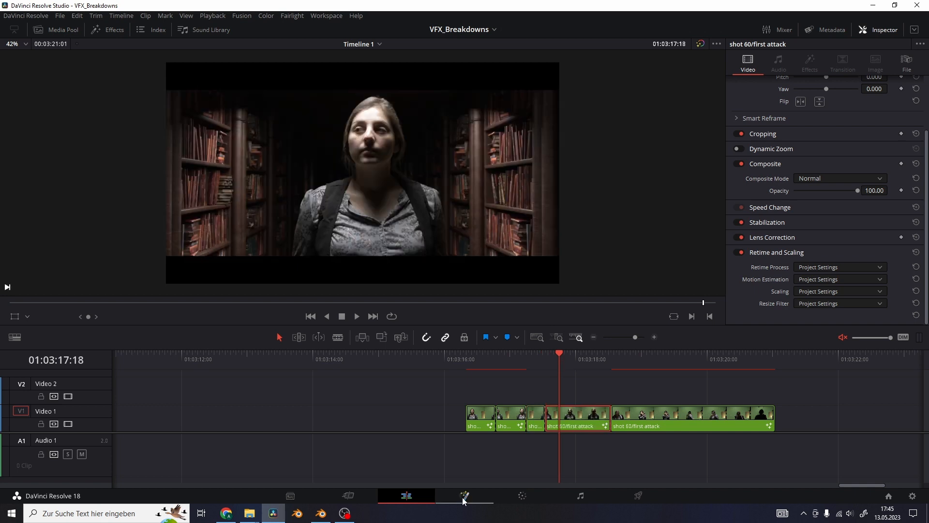
Step: Set the following pieces to output the bookshelf library composite and then the complete composite
click(465, 495)
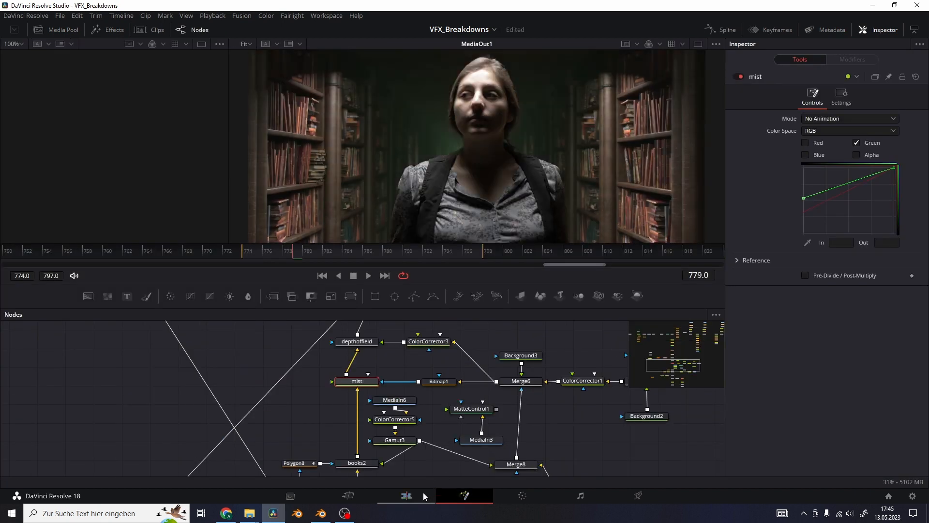
click(405, 495)
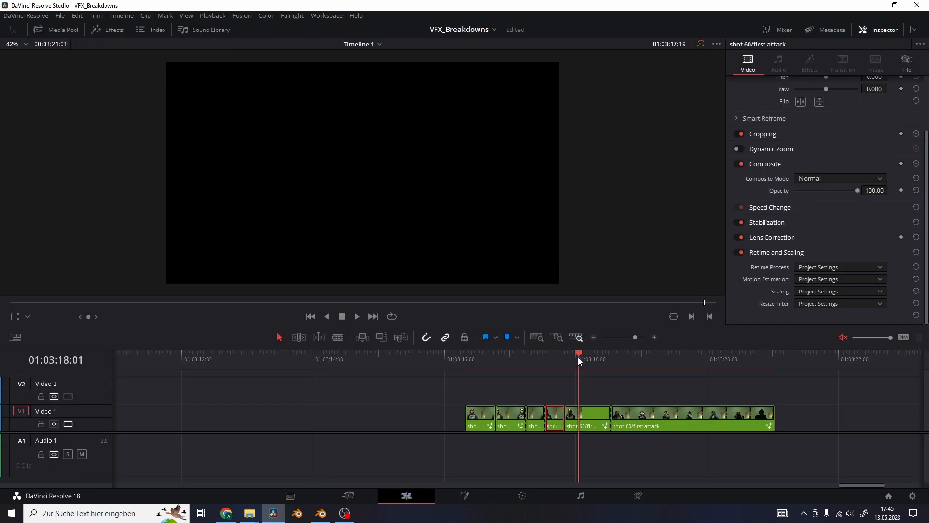
click(464, 495)
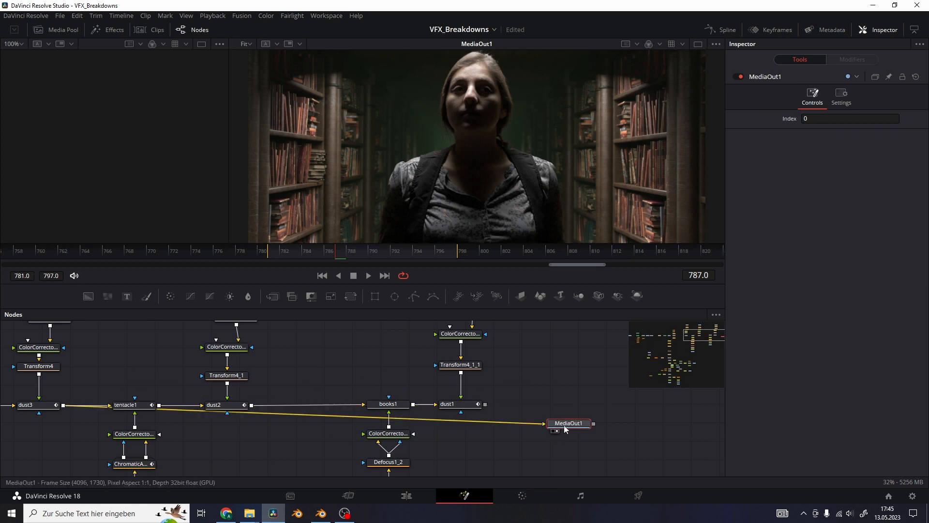
click(405, 496)
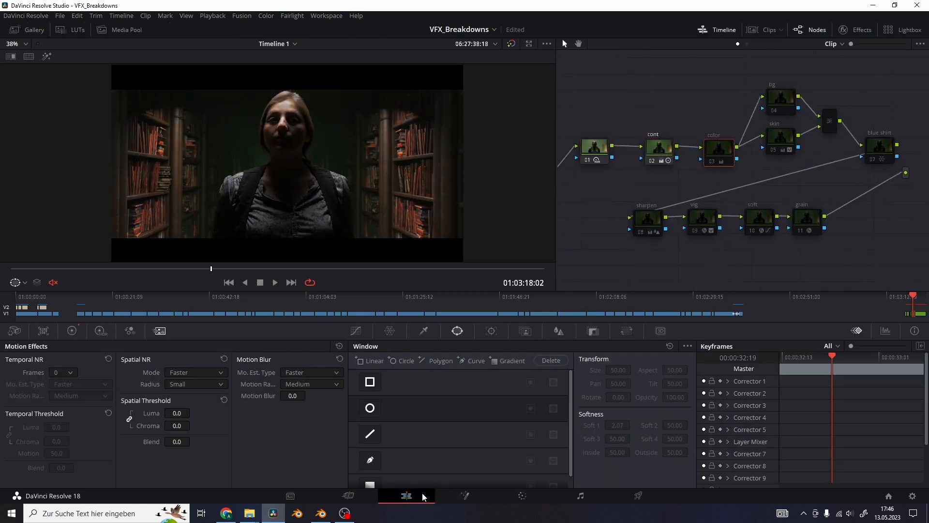
Step: Check the grade's qualifier matte in highlight mode, then switch it off
click(521, 496)
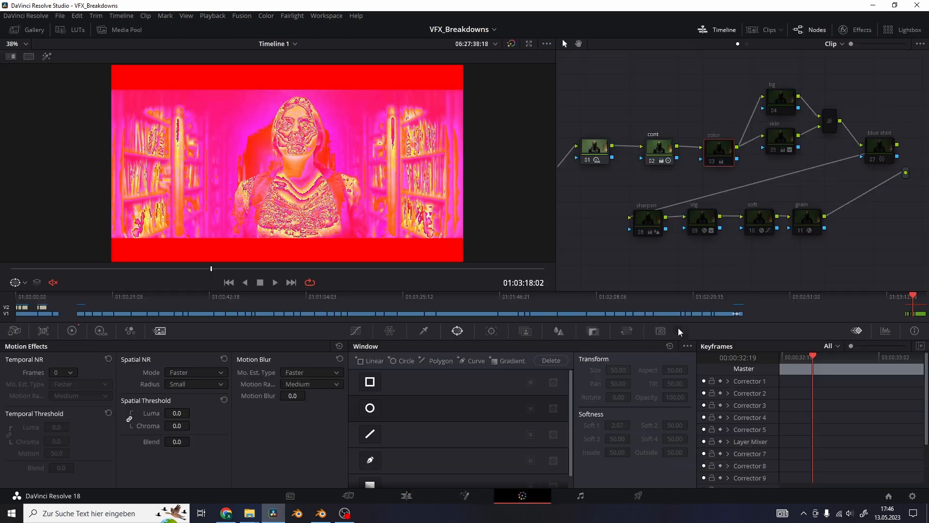
click(406, 495)
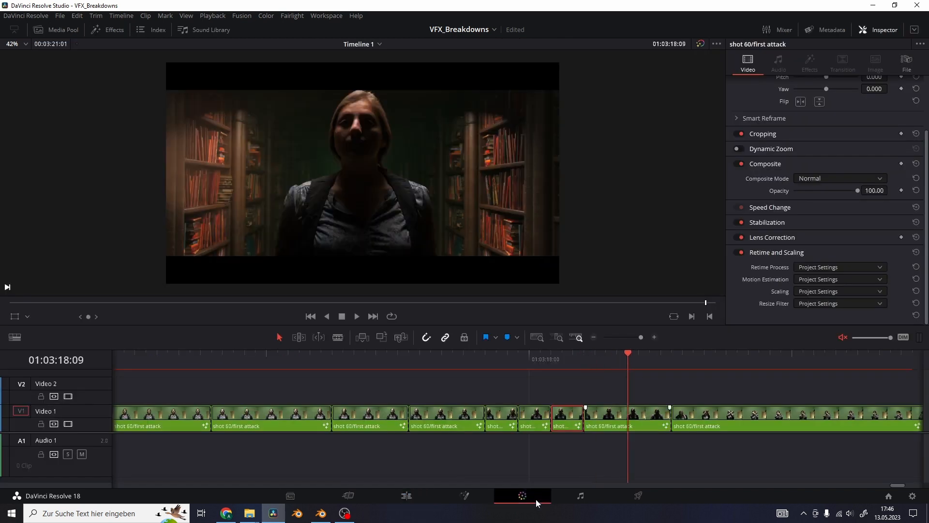
Step: Place an Edge Wipe from the Video Transitions library between the clip pieces
click(113, 30)
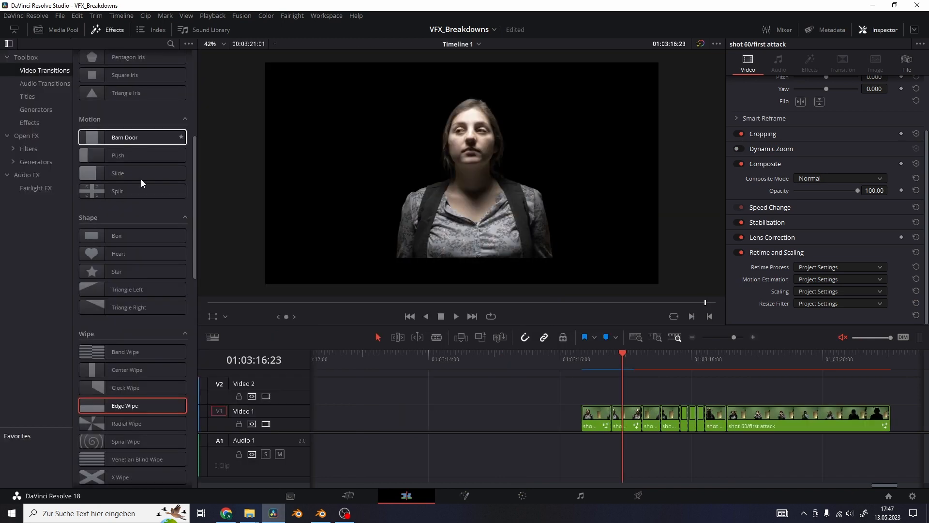
drag(125, 405, 571, 411)
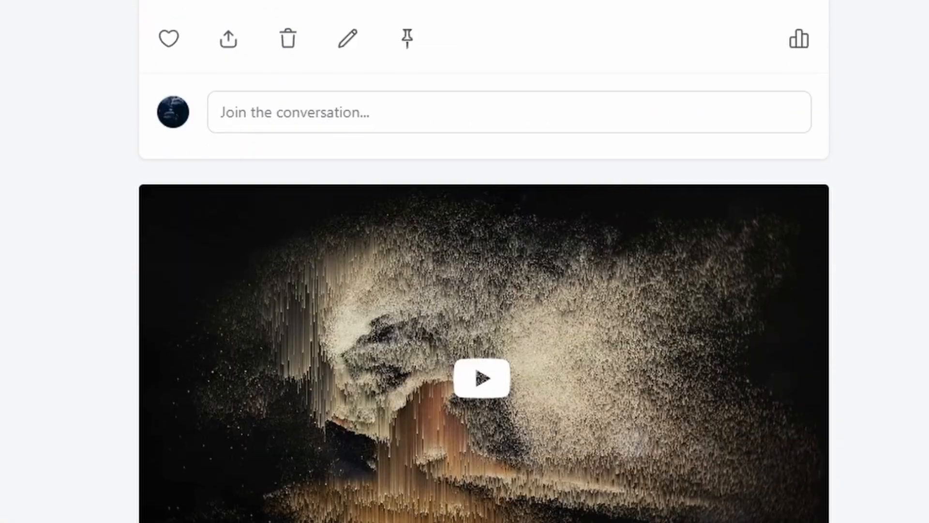
scroll(down, 3)
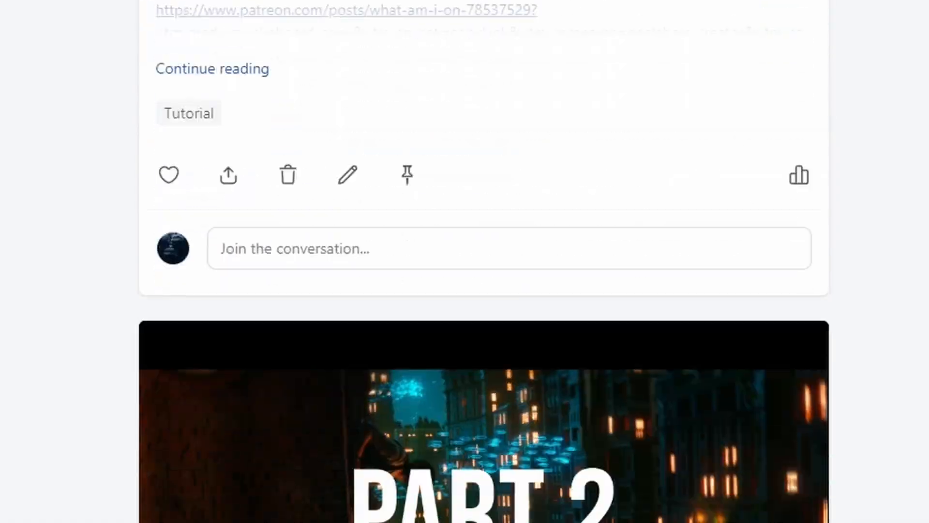